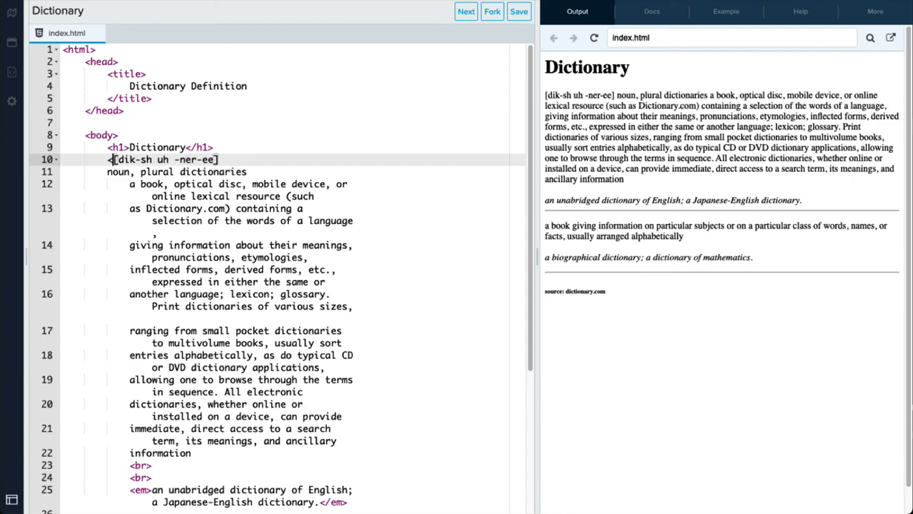
text(h5>)
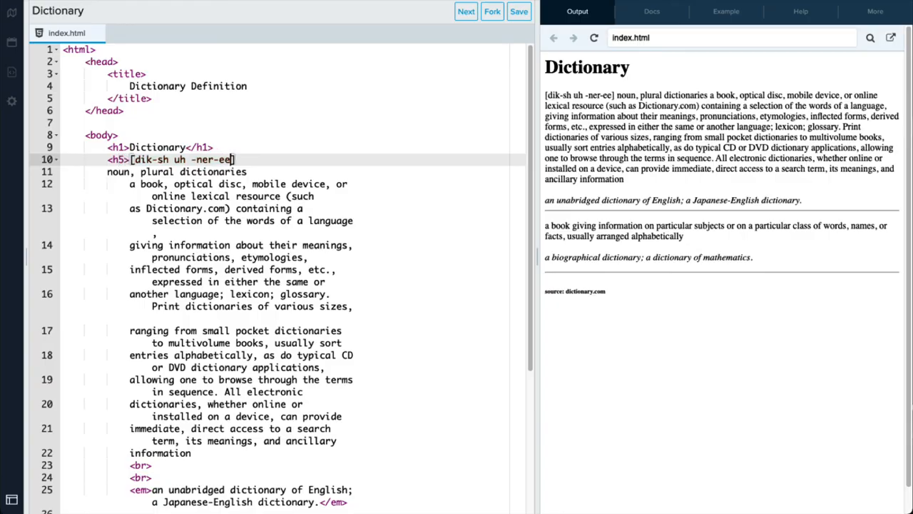
text(</h5>)
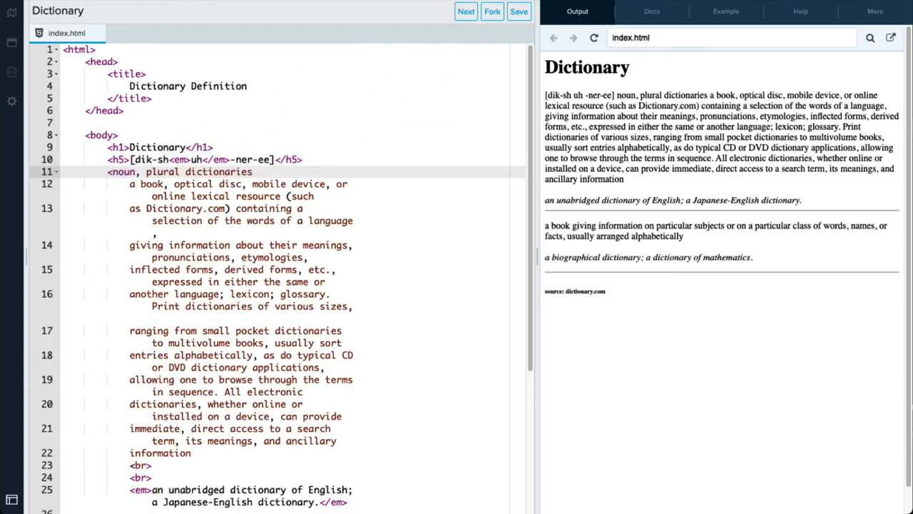
text(p>)
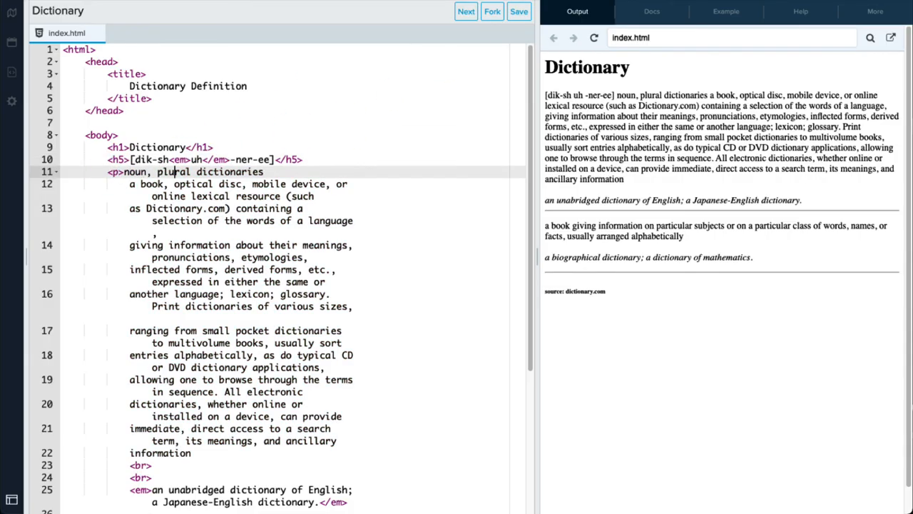
text(</p>)
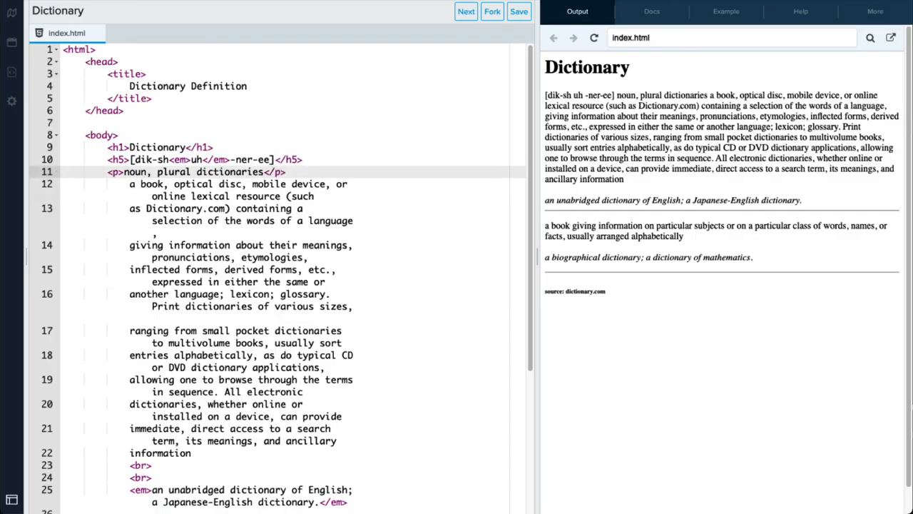
text(<strong>)
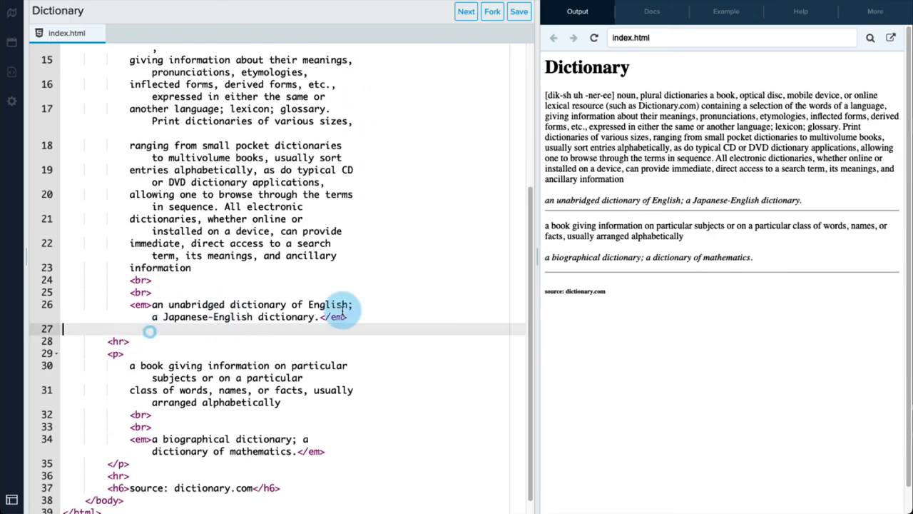
text(</p>)
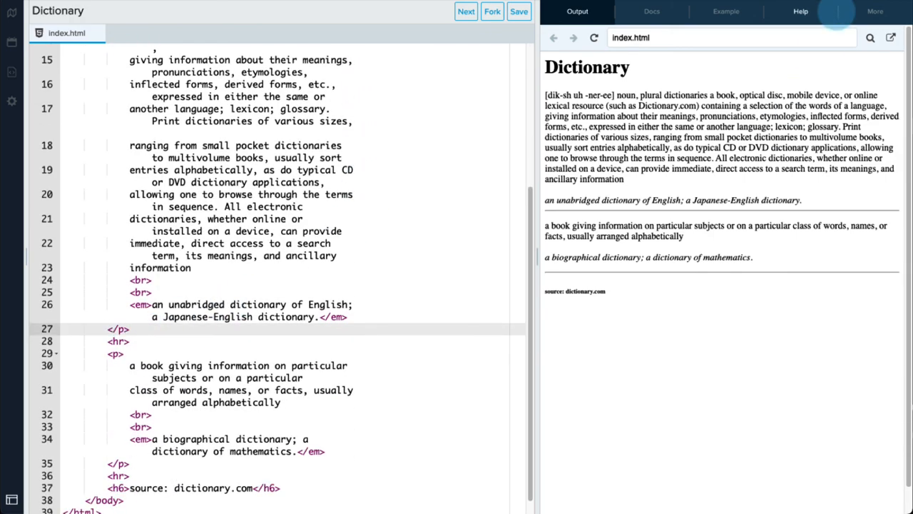